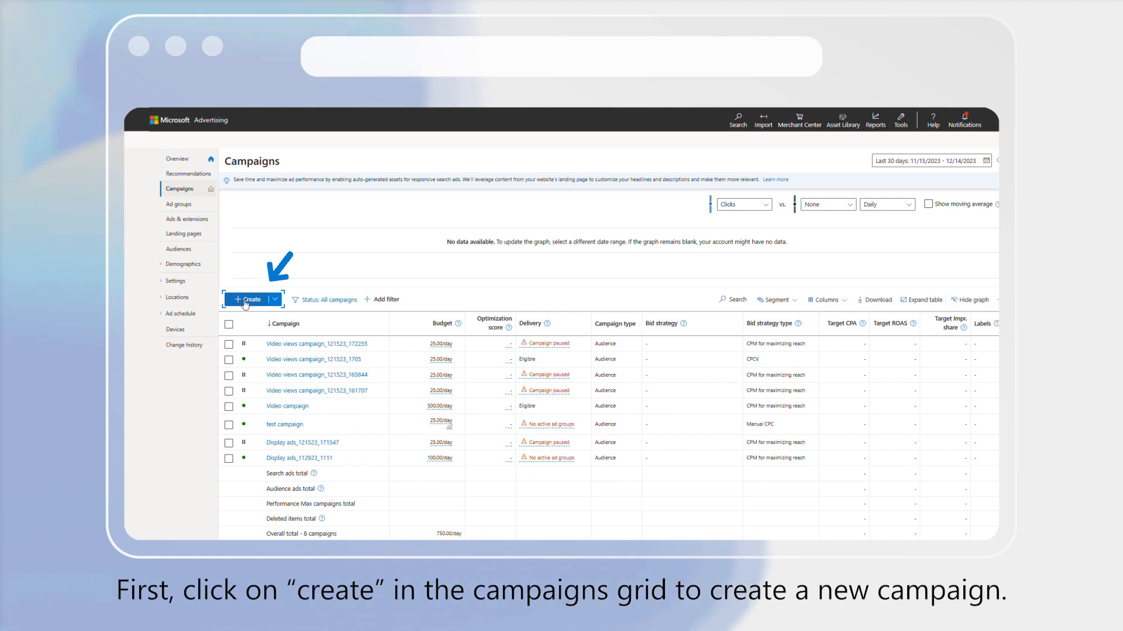
# Create a new campaign with Build brand awareness as the goal.
pyautogui.click(248, 300)
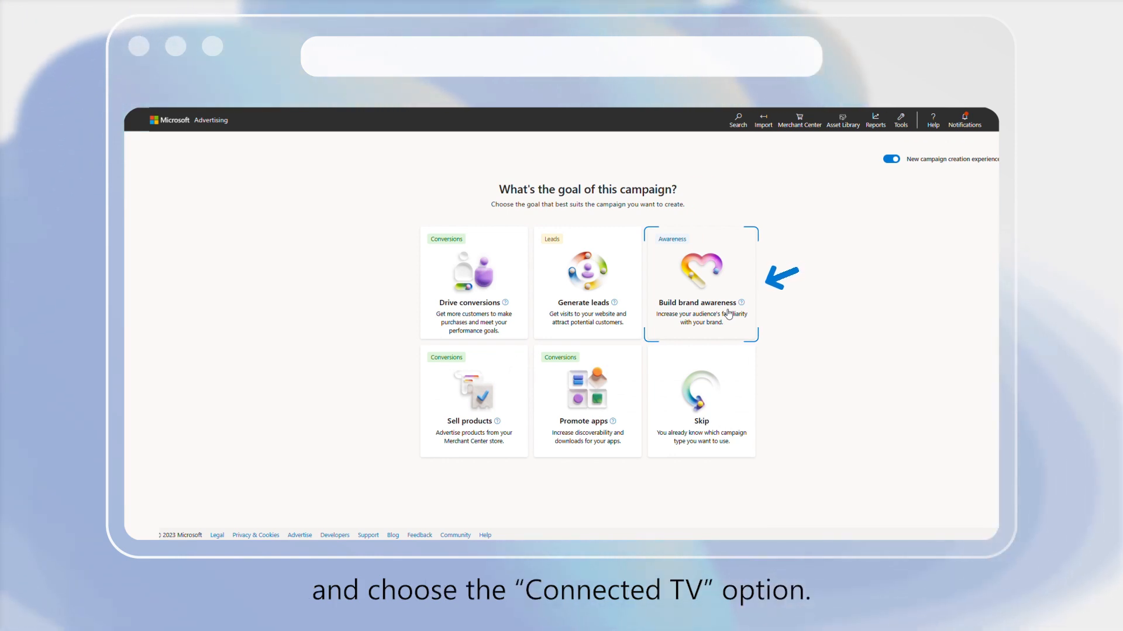
pyautogui.click(700, 295)
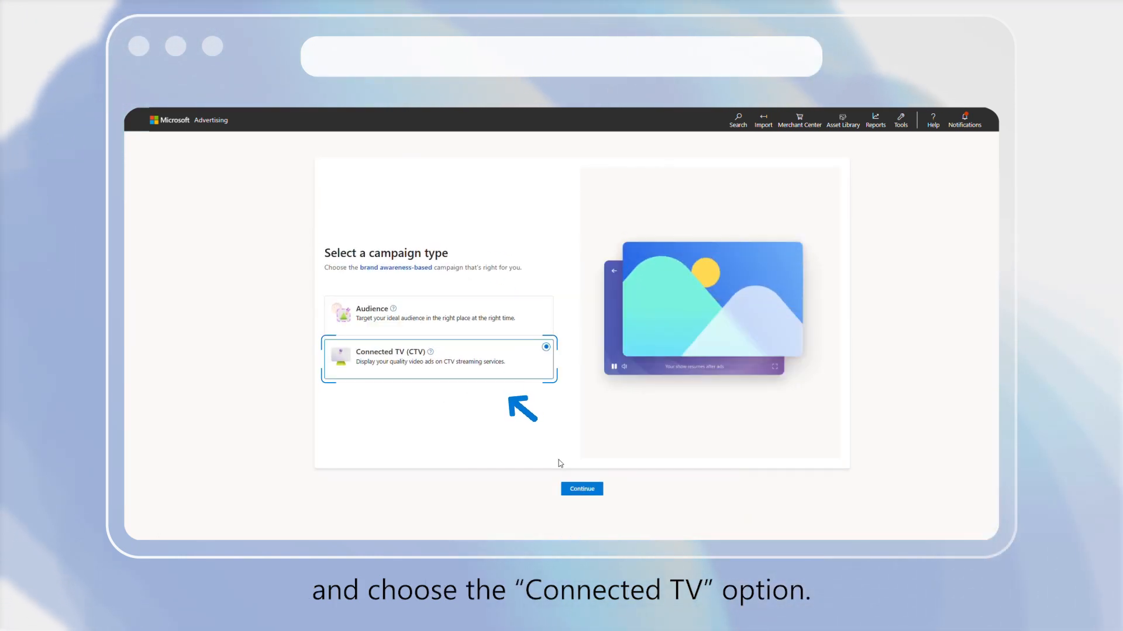
# Continue with Connected TV, naming it 'CTV campaign' with a 1000 EUR daily budget.
pyautogui.click(583, 489)
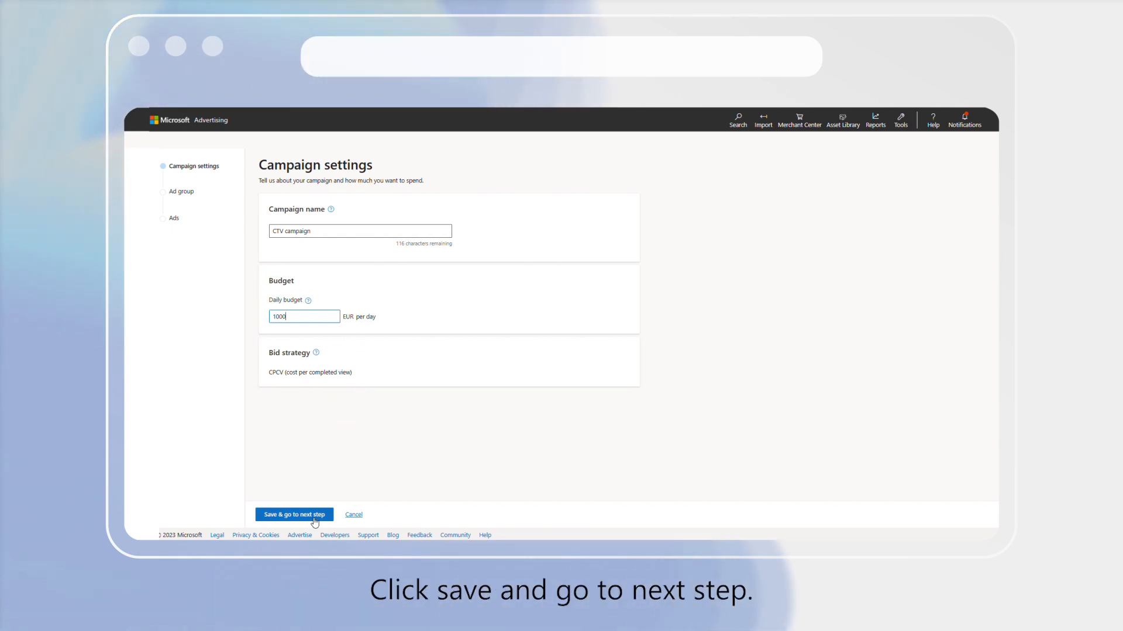
pyautogui.click(295, 515)
pyautogui.write('Ad grou')
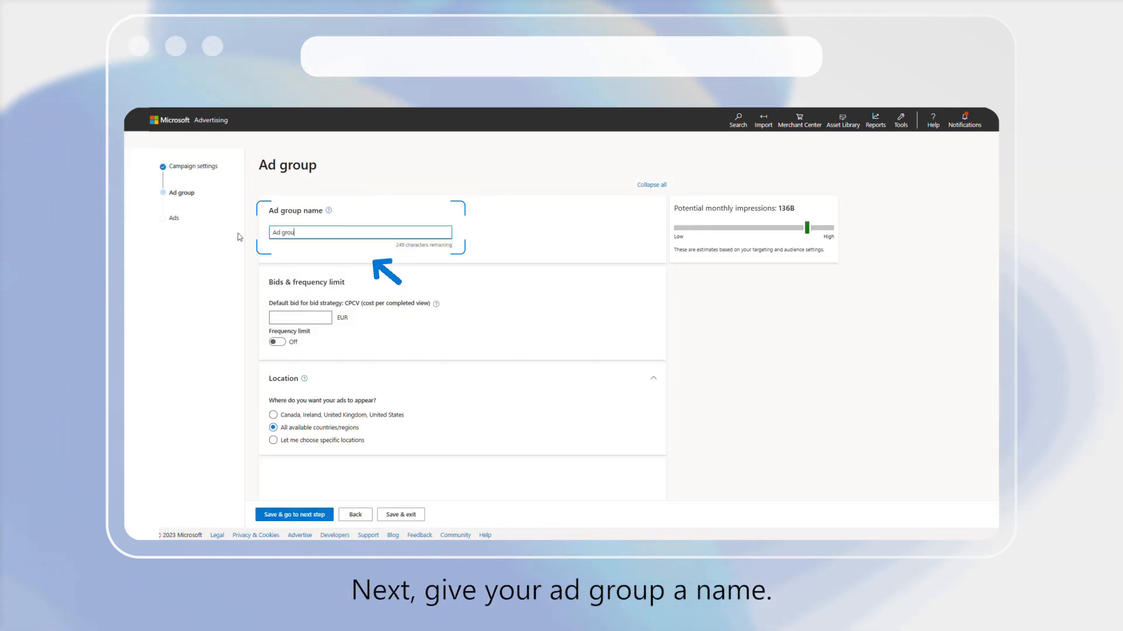
# Set Ad group 1's default bid to 0.02 EUR and a frequency limit of 3 per day.
pyautogui.click(300, 318)
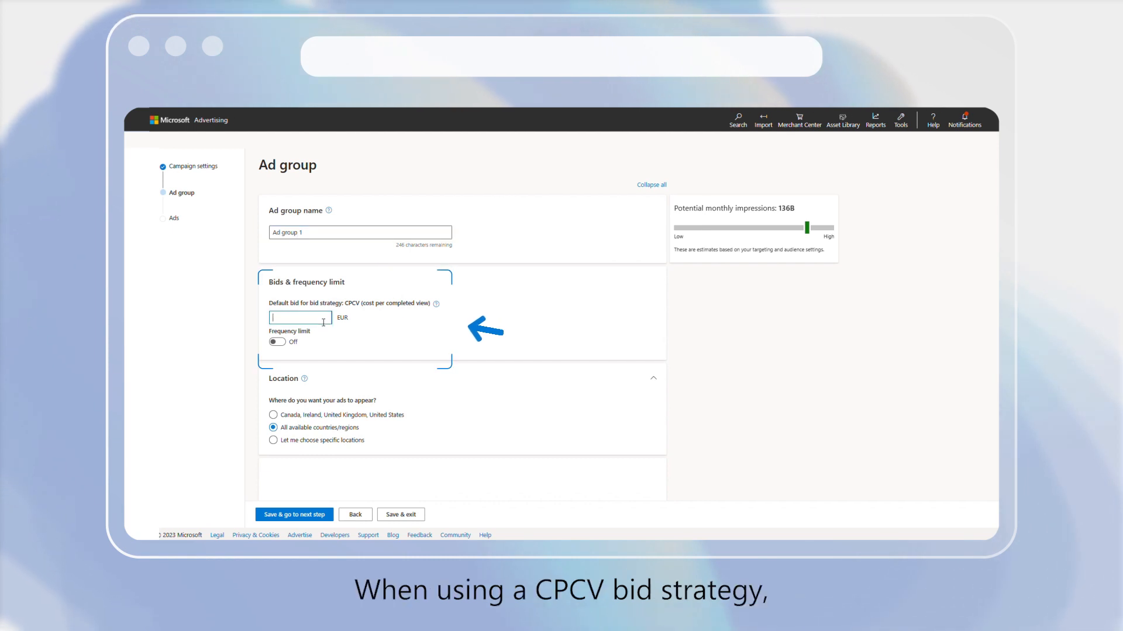
pyautogui.write('0.02')
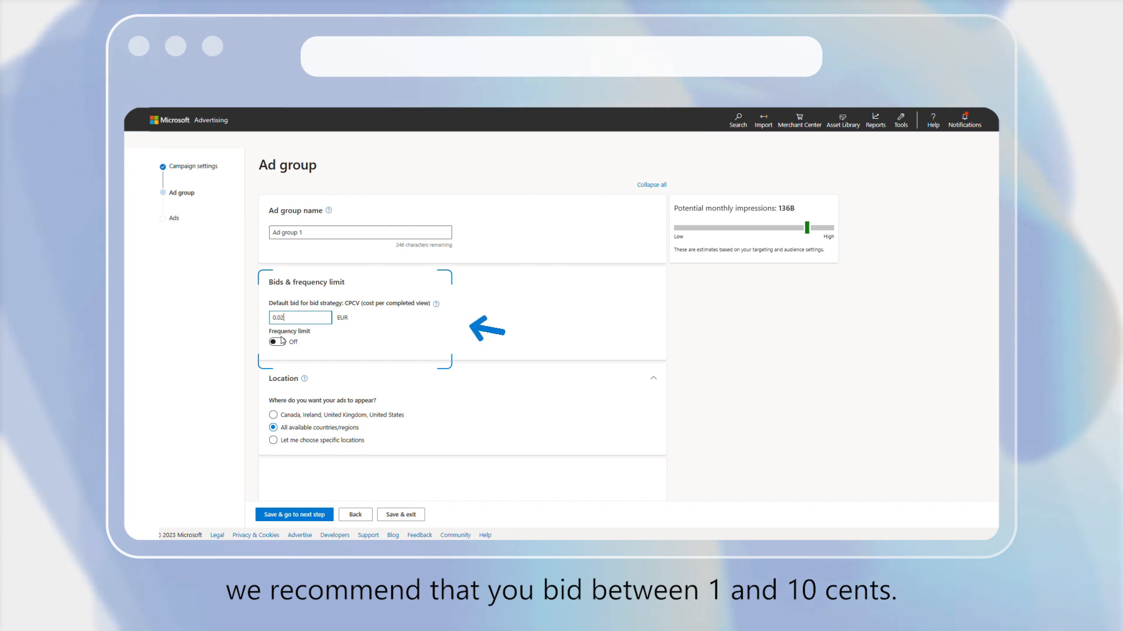
pyautogui.click(276, 341)
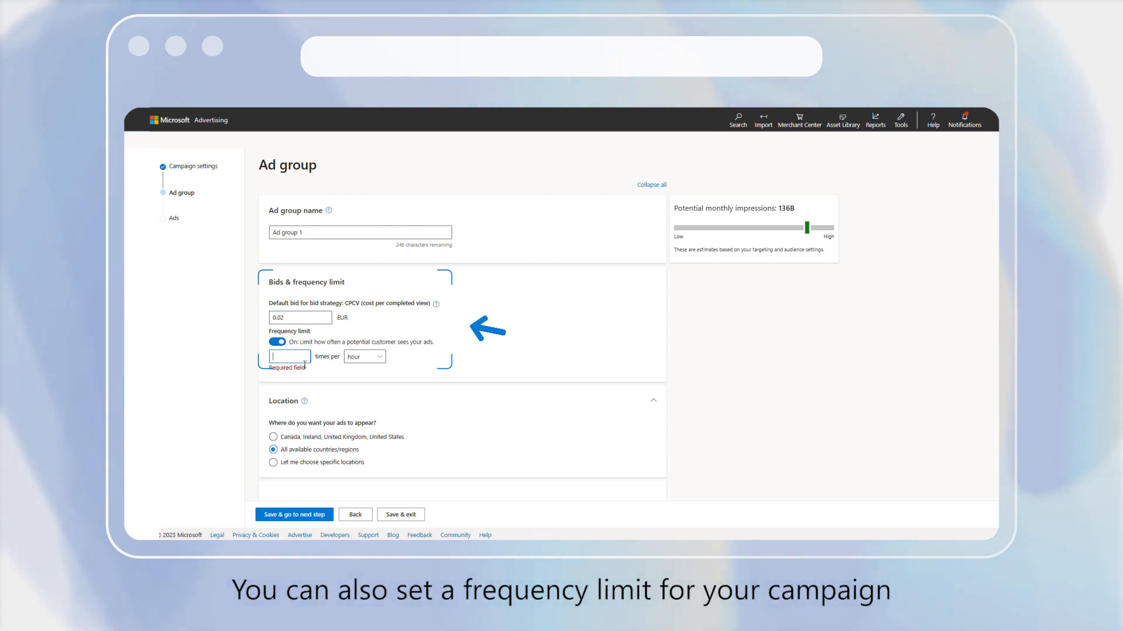
pyautogui.write('3')
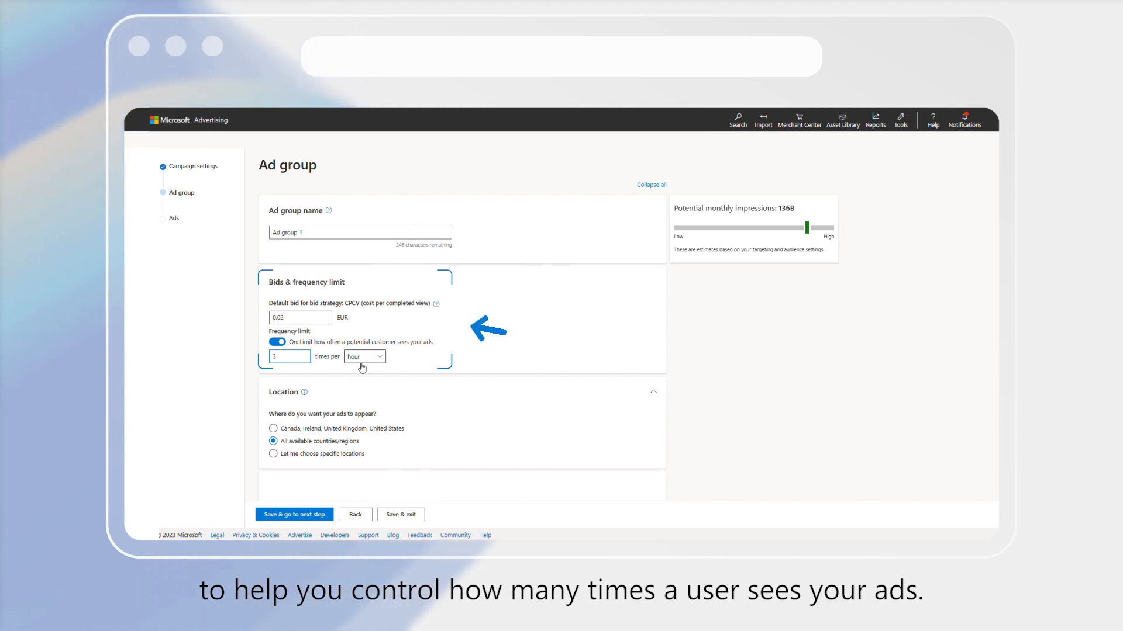
pyautogui.click(365, 357)
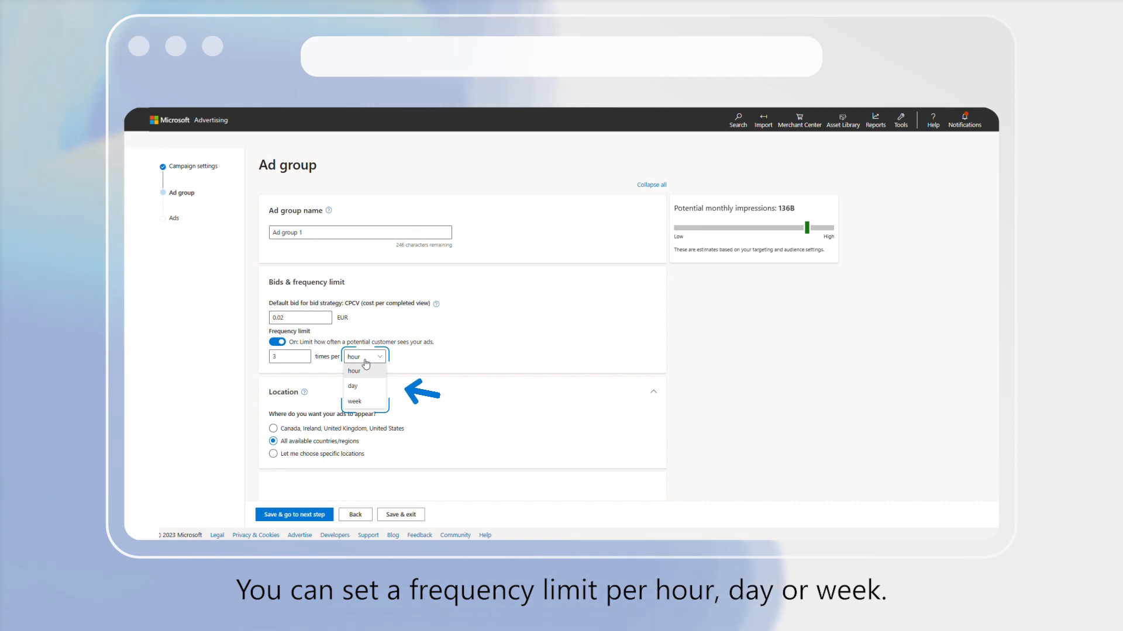
pyautogui.click(352, 386)
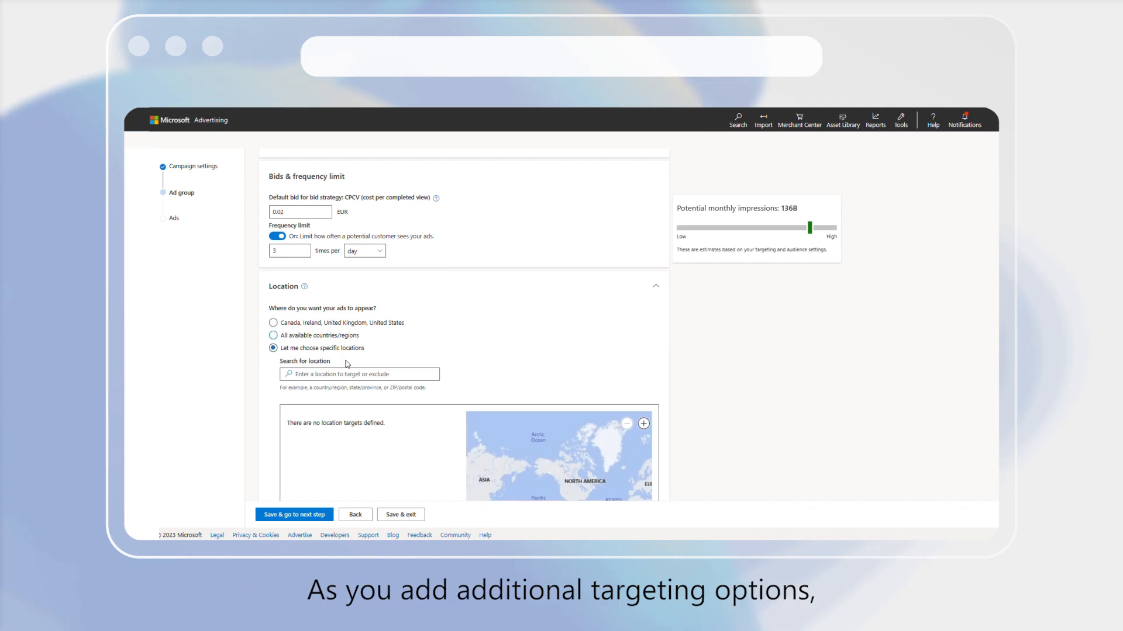
# Target the United States location and switch genre targeting to specific genres.
pyautogui.write('united states')
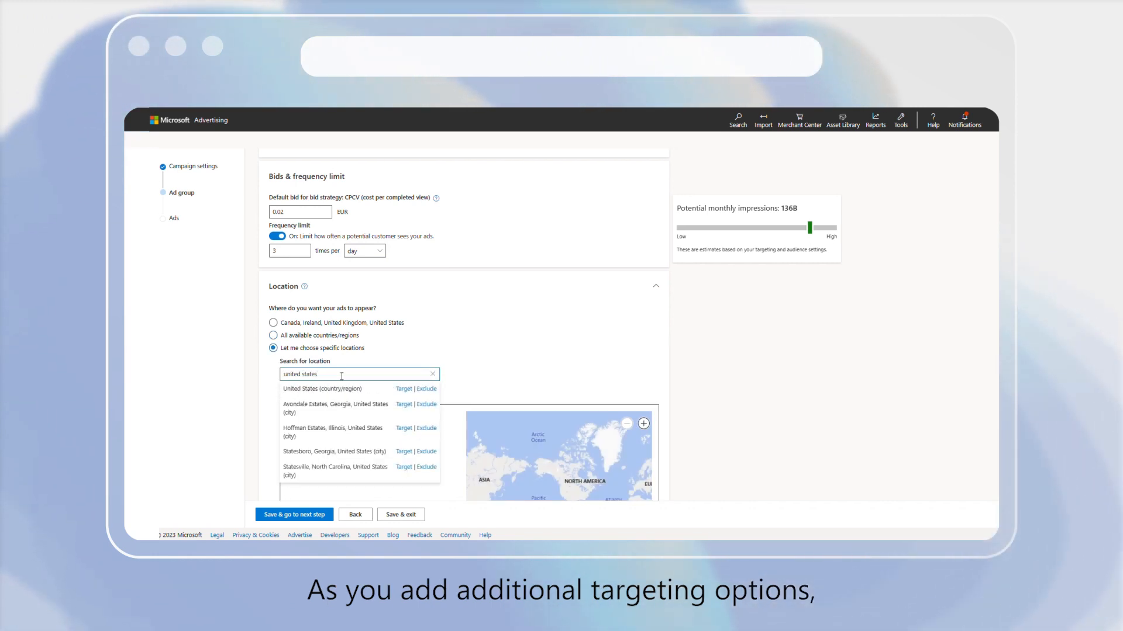
pyautogui.scroll(-3)
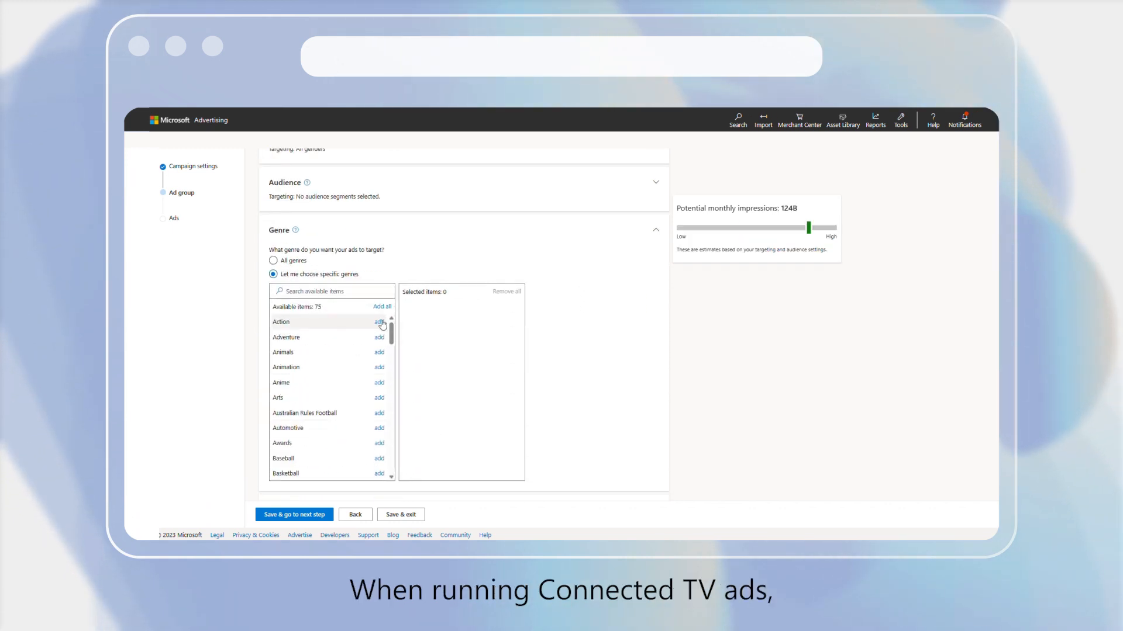
# Add the Action and Animation genres and save the ad group.
pyautogui.click(378, 367)
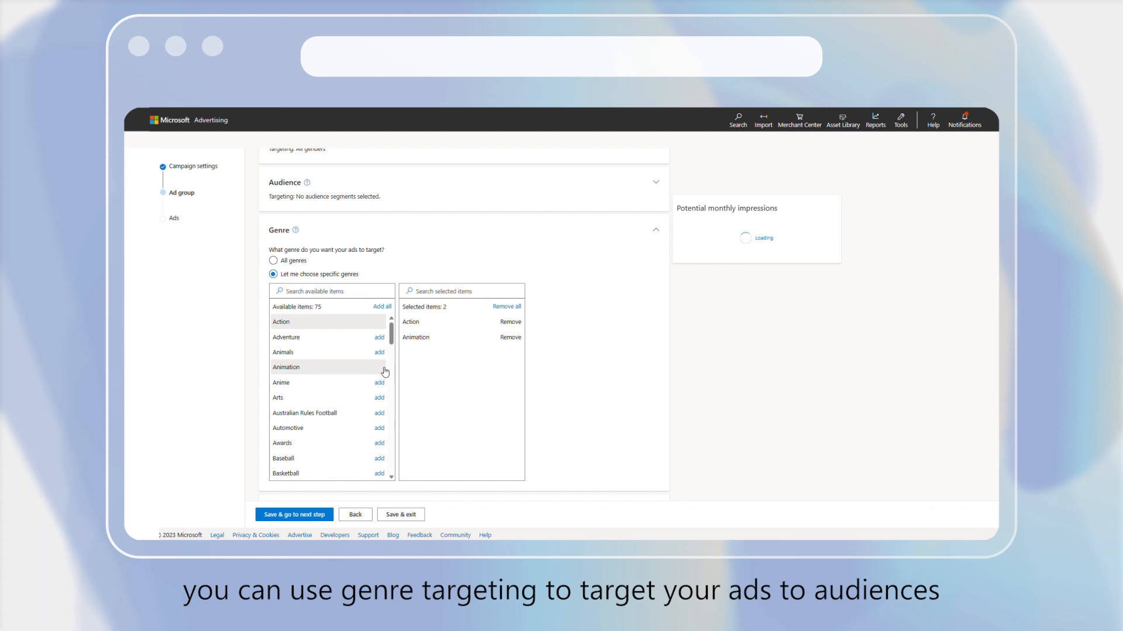
pyautogui.scroll(-3)
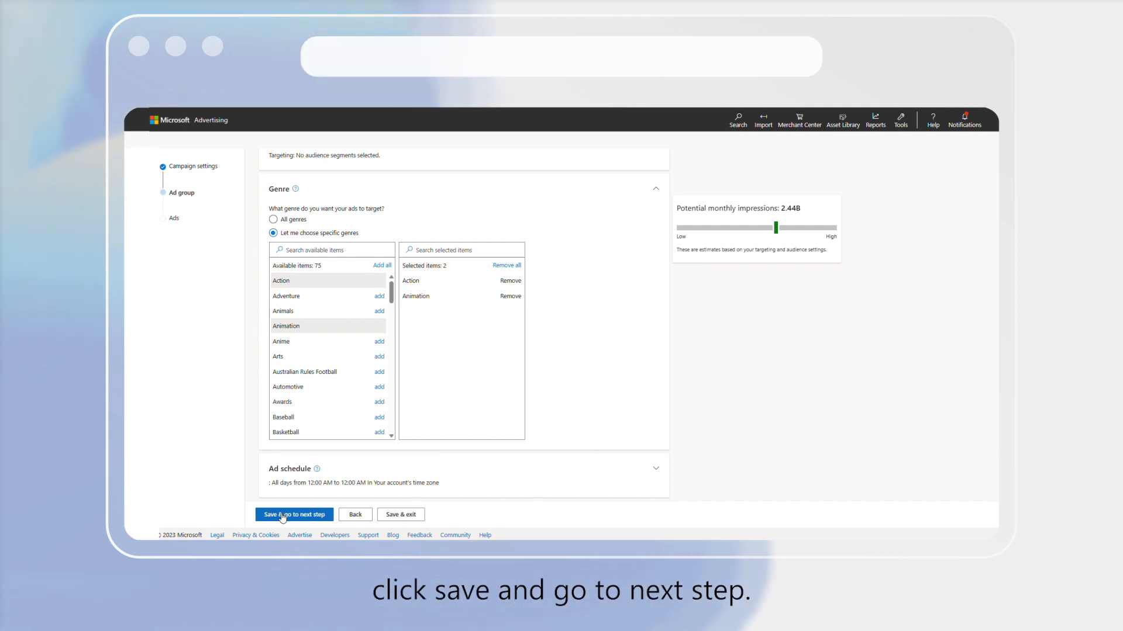
pyautogui.click(293, 515)
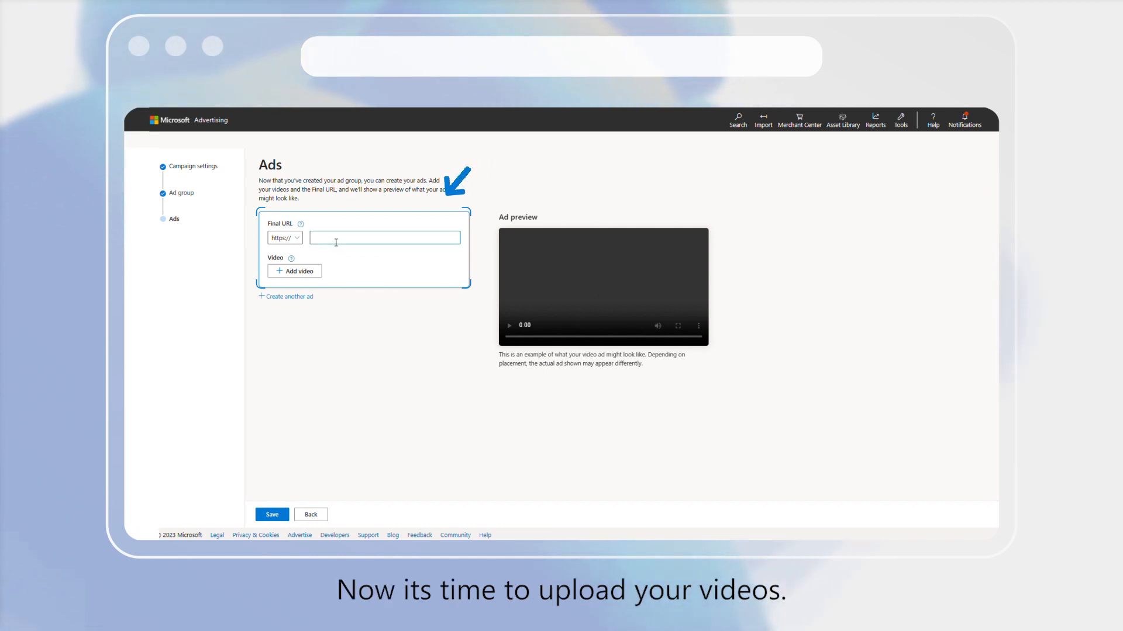
# Set microsoft.com as the ad's final URL and begin adding a video.
pyautogui.write('microsoft')
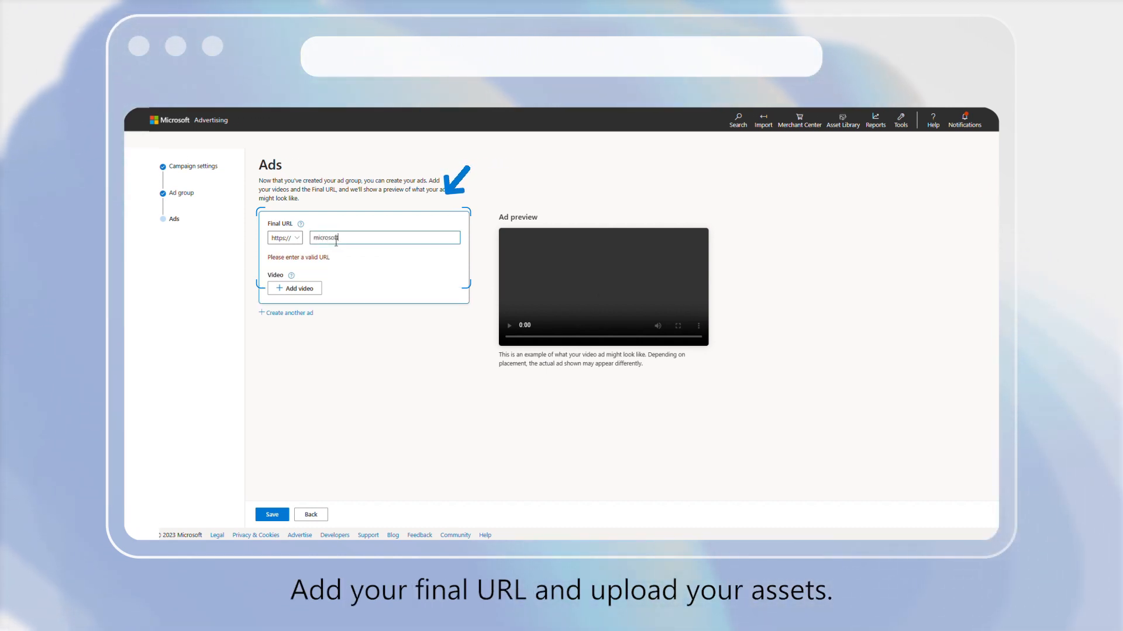
pyautogui.click(294, 271)
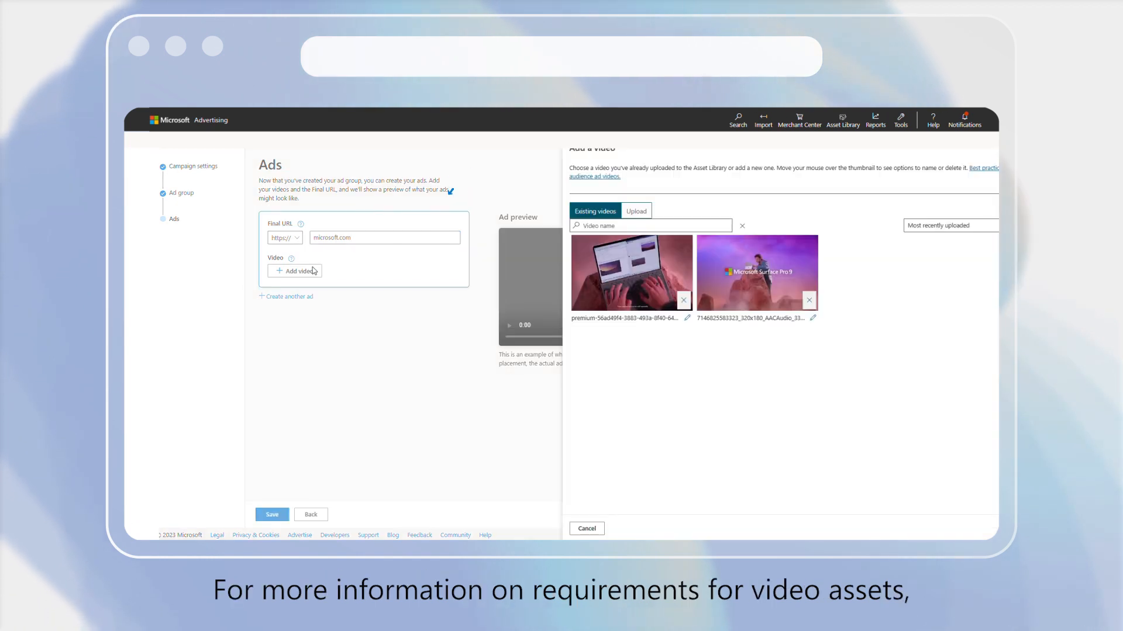
# Attach the laptop video, discard the extra empty ad, and save the campaign.
pyautogui.click(758, 273)
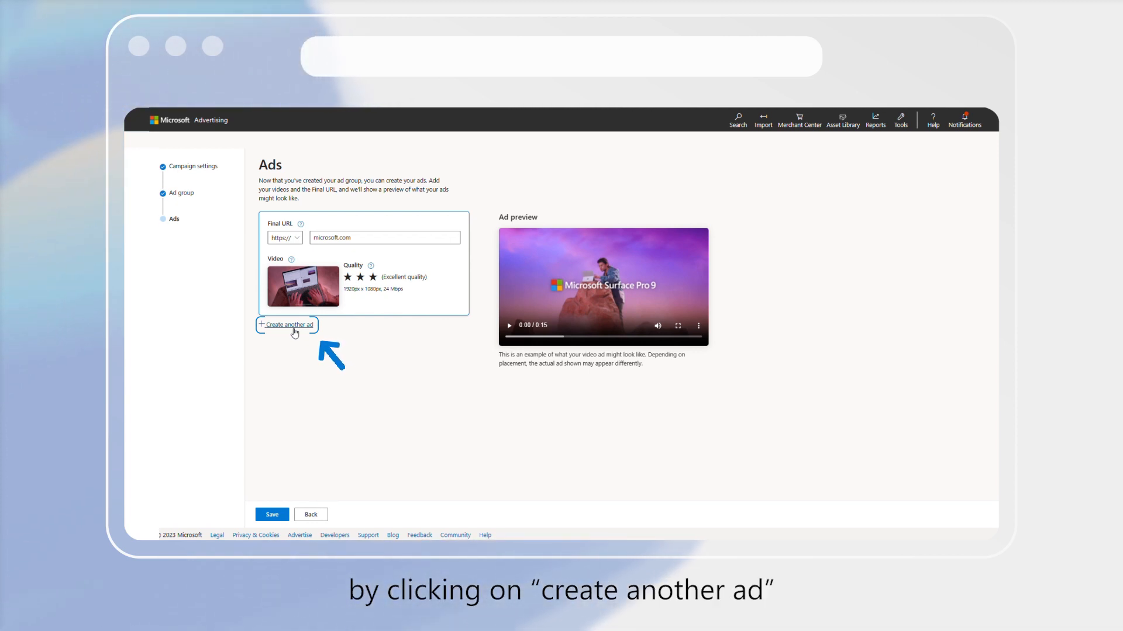
pyautogui.click(288, 325)
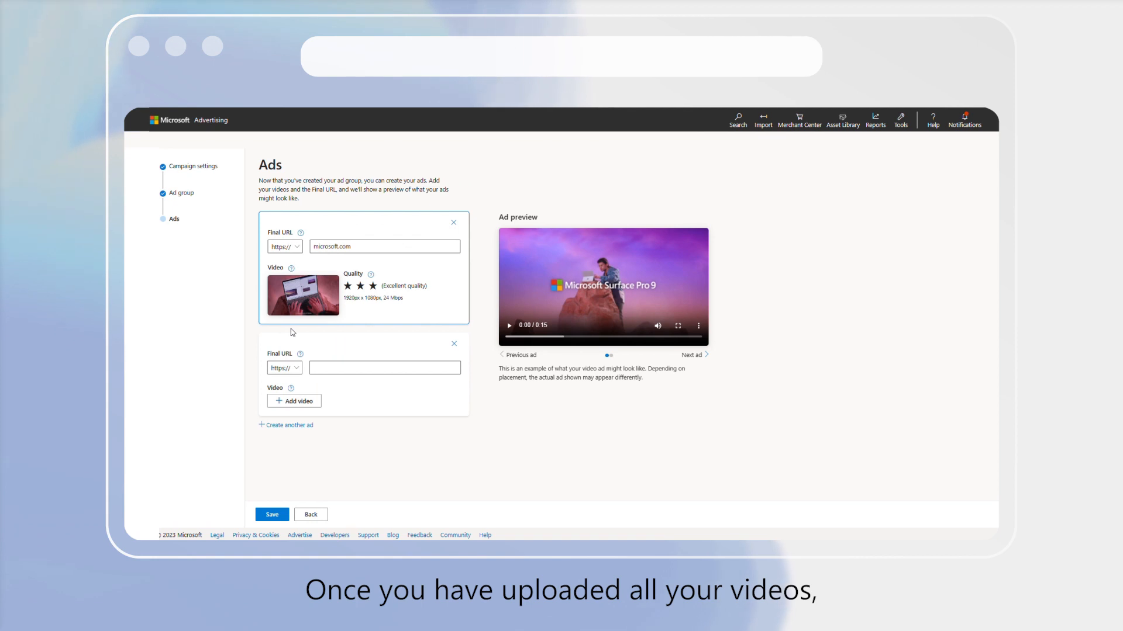
pyautogui.click(453, 344)
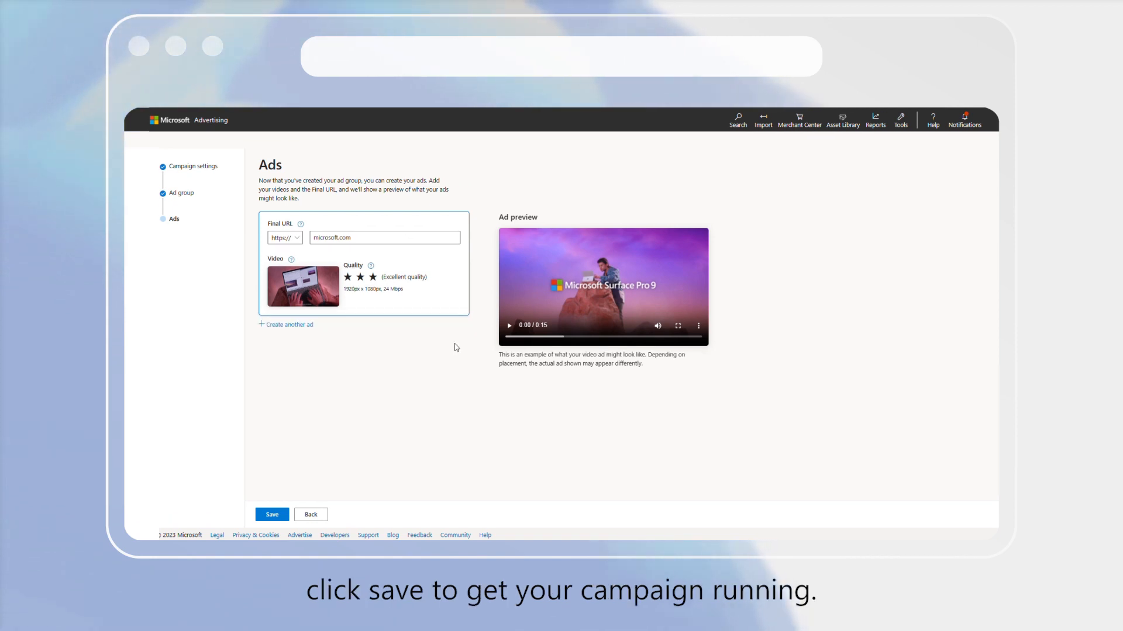
pyautogui.click(271, 514)
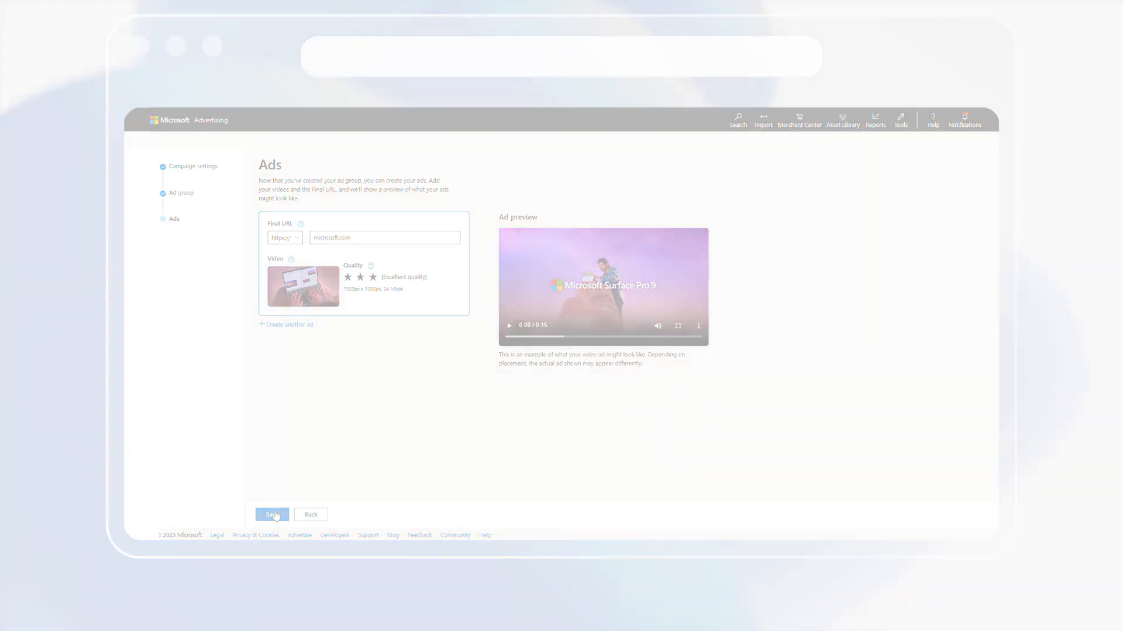
pyautogui.click(272, 514)
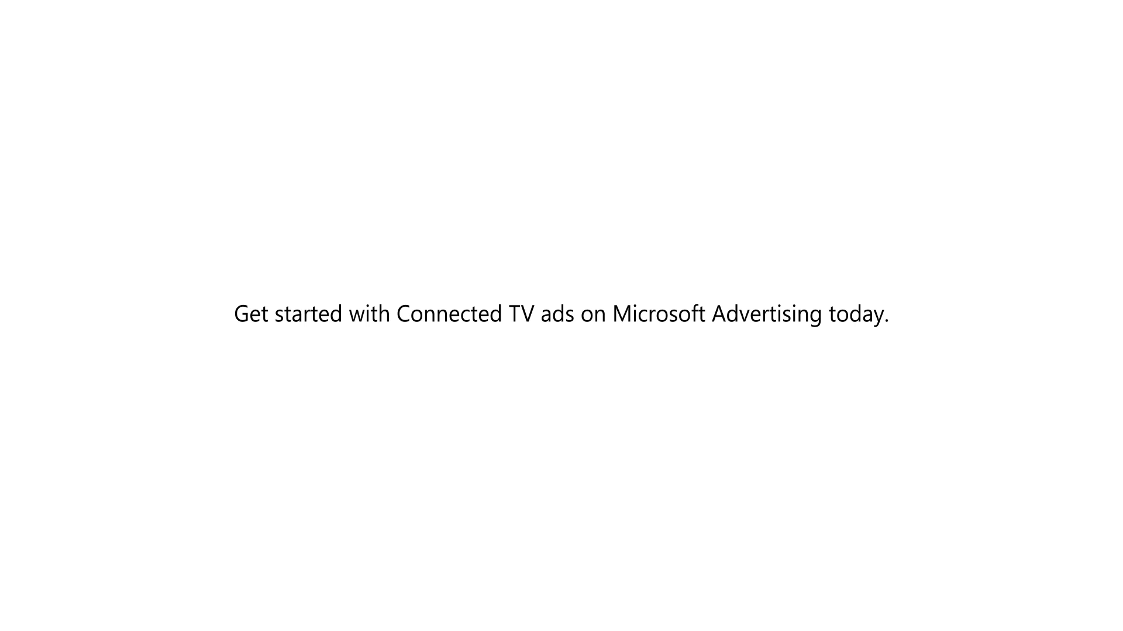